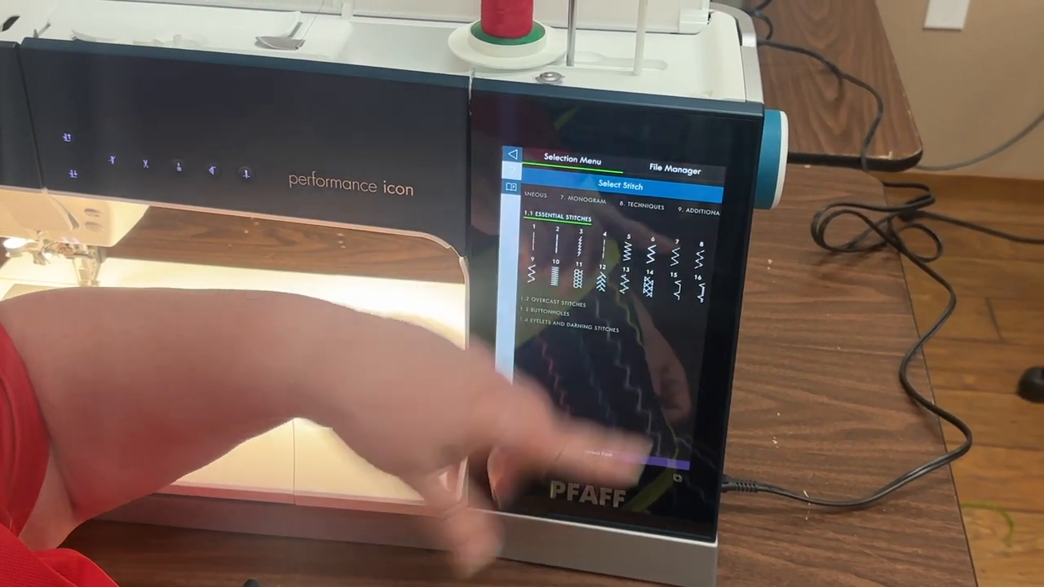
Choose the 8.1 Single Ribbon Stitches group under the 8. Techniques stitch category.
click(628, 211)
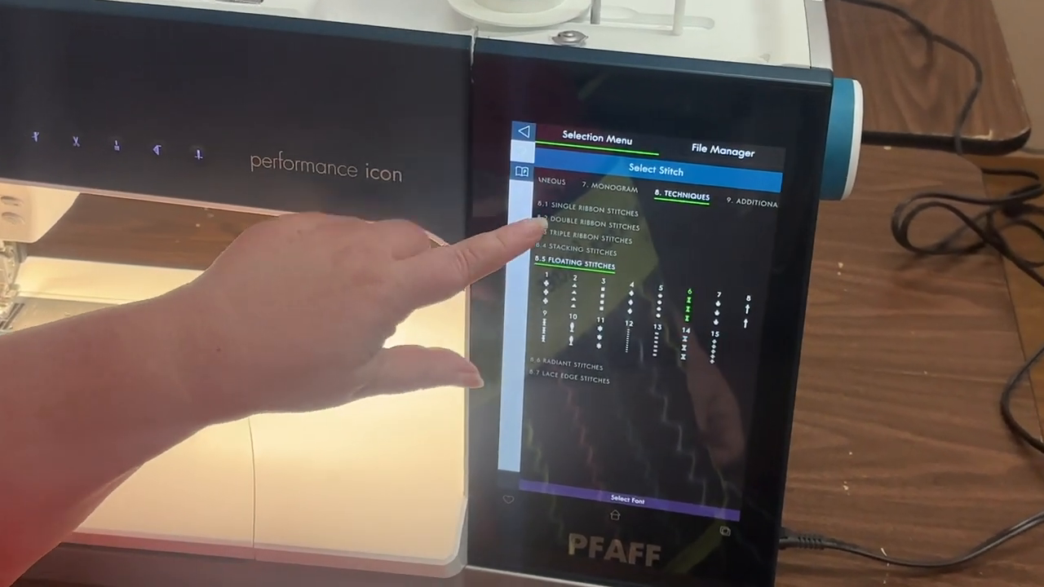
click(581, 232)
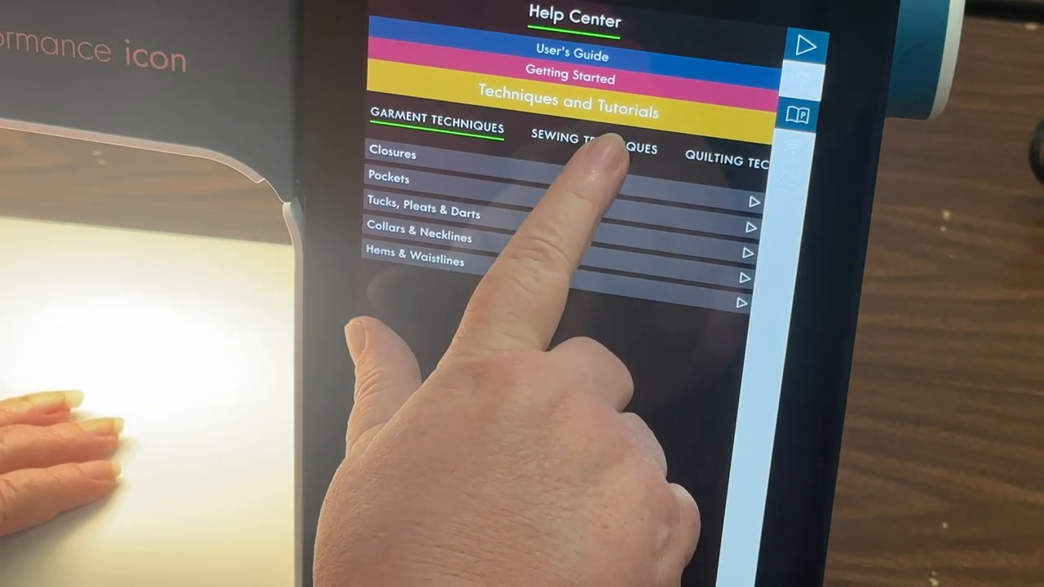
Show the Sewing Techniques tutorials listing the Exclusive Stitch Techniques.
click(597, 150)
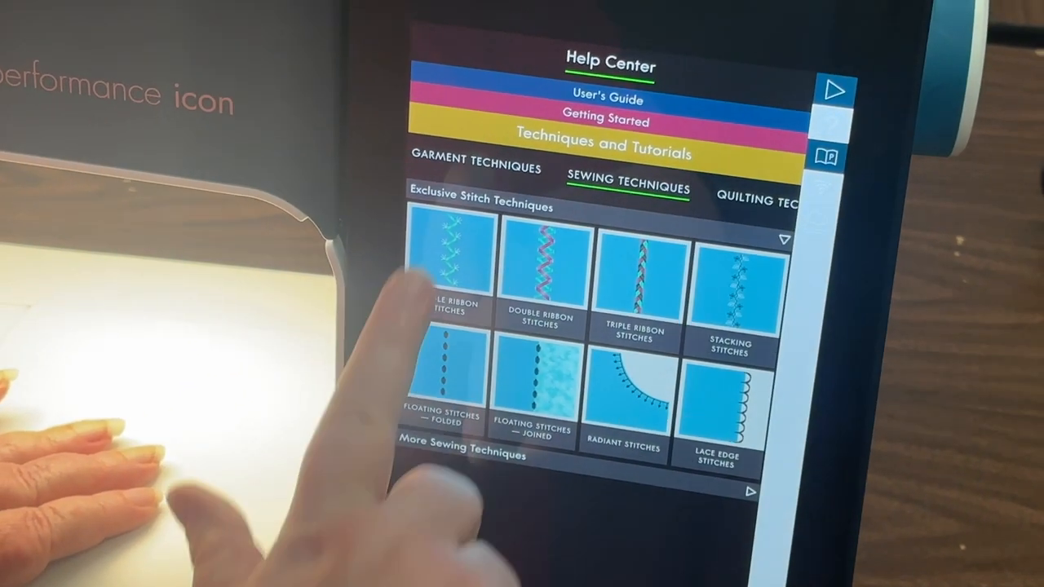
Start the Single Ribbon Stitches tutorial in Sewing Mode with its instructional video playing.
click(450, 258)
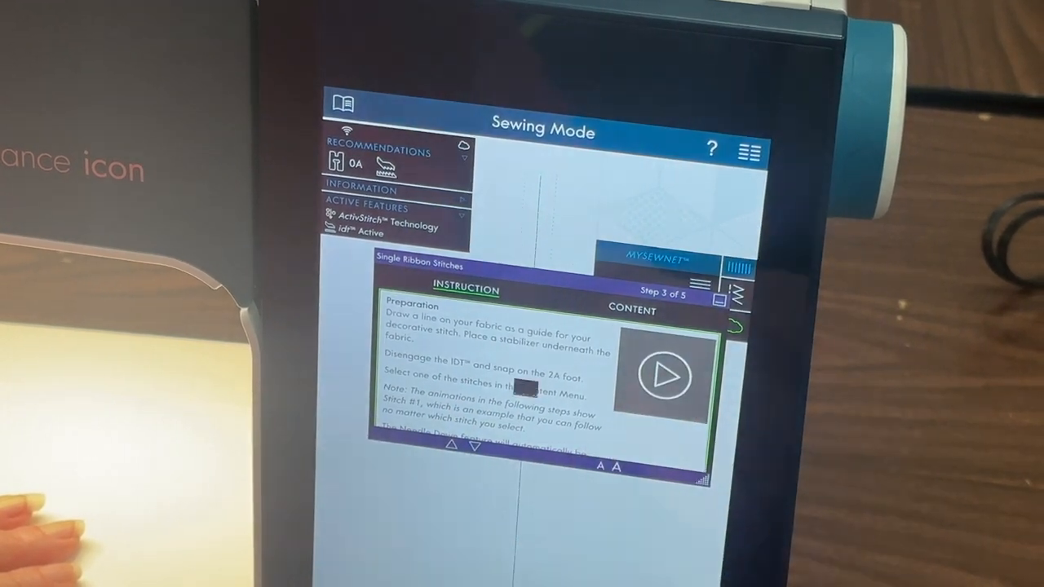
click(665, 377)
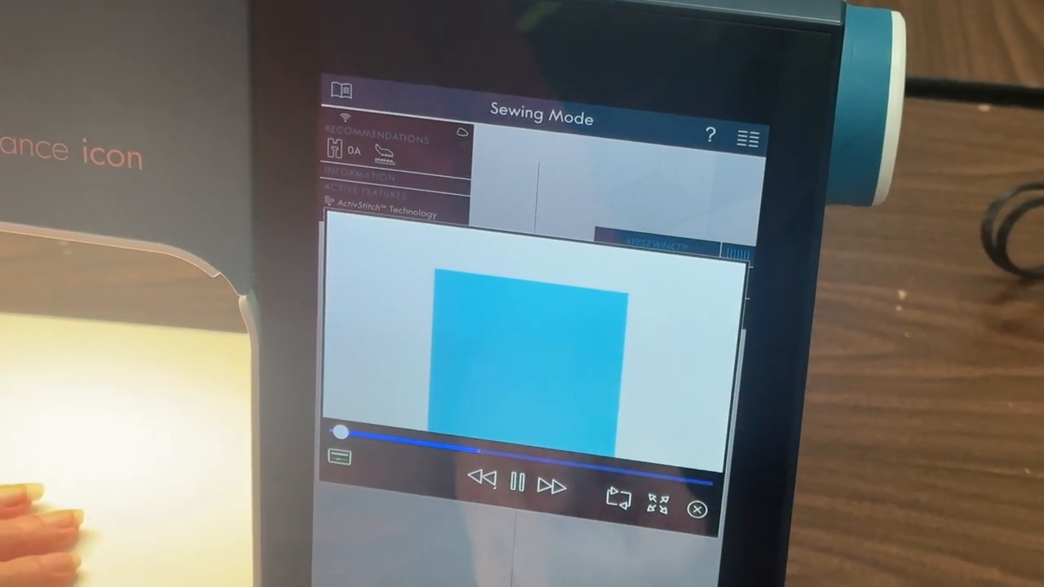